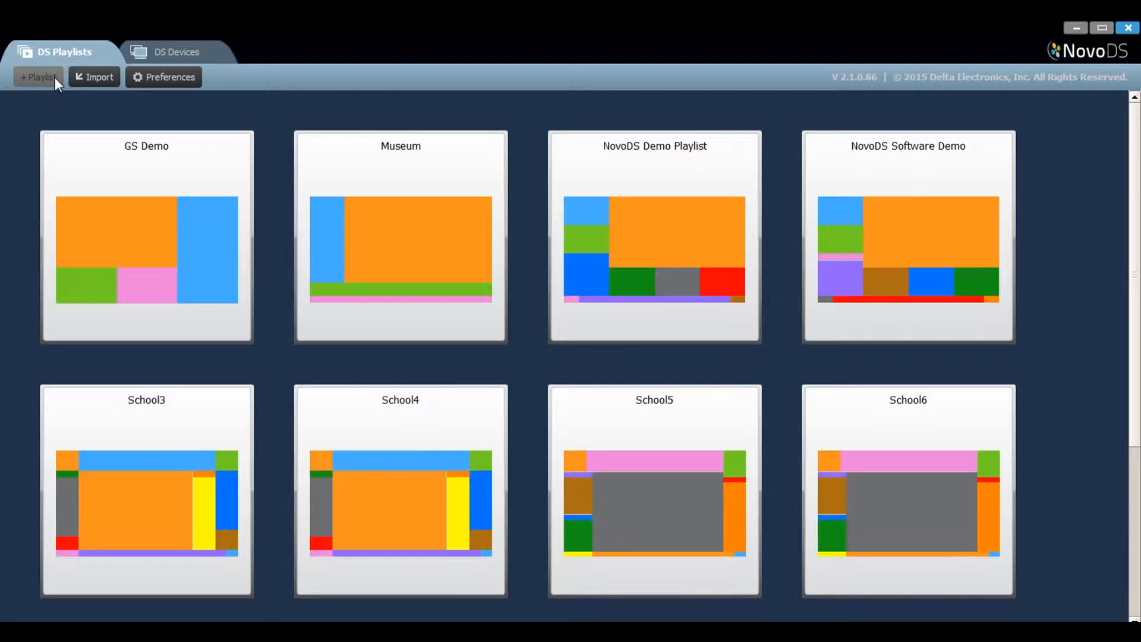
# Create a new playlist using the single full-screen region template
pyautogui.click(39, 77)
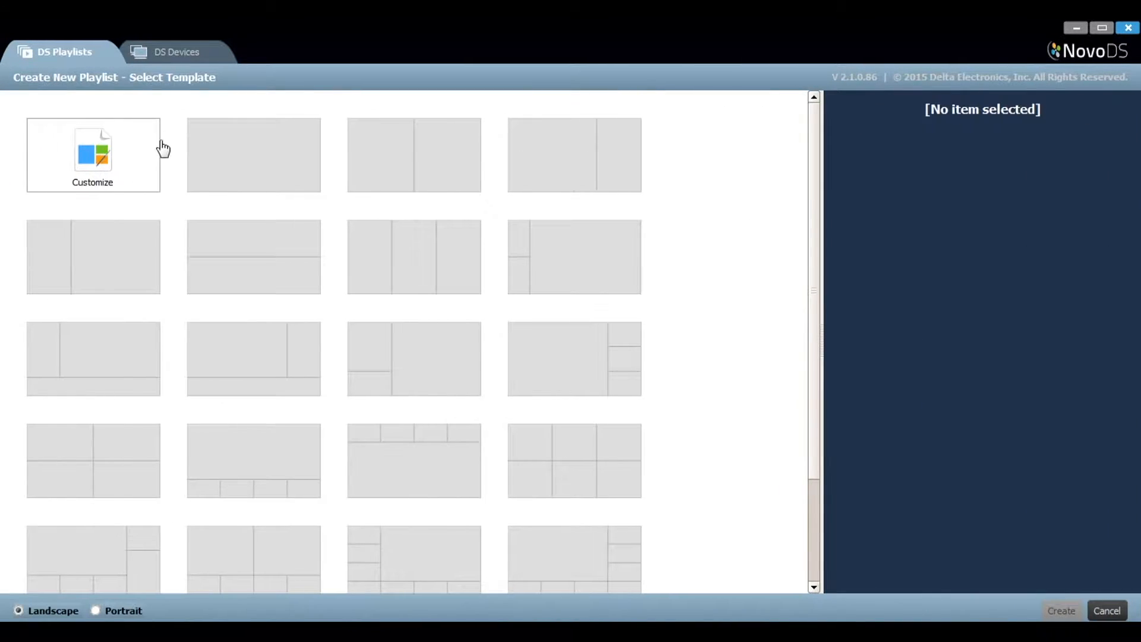
pyautogui.click(252, 155)
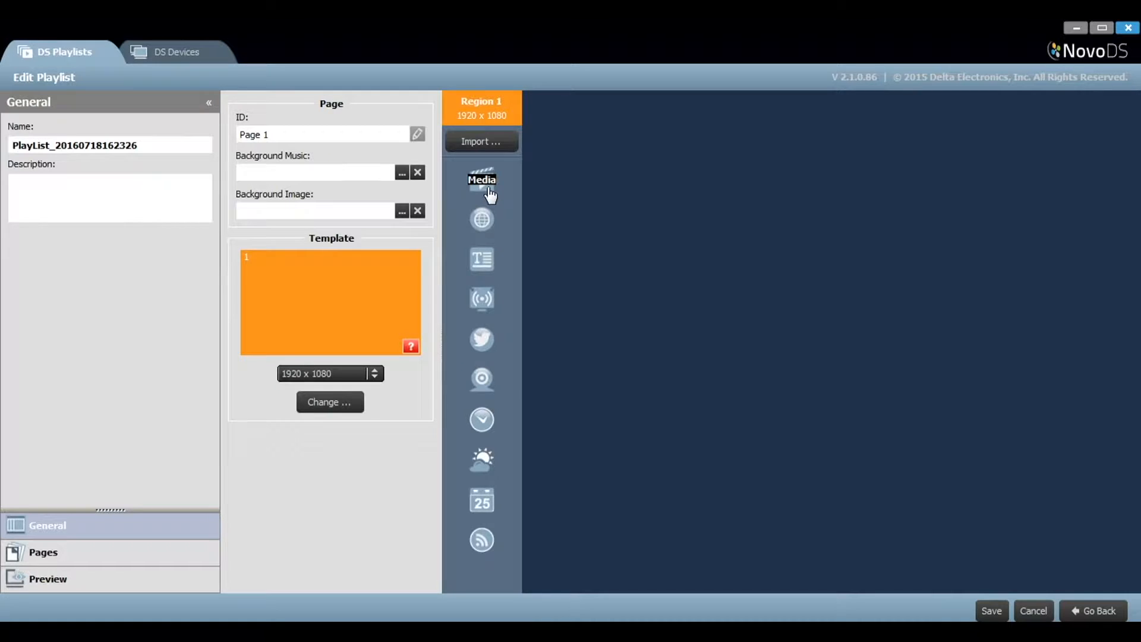
# Add a Media item to the playlist's single region
pyautogui.click(482, 179)
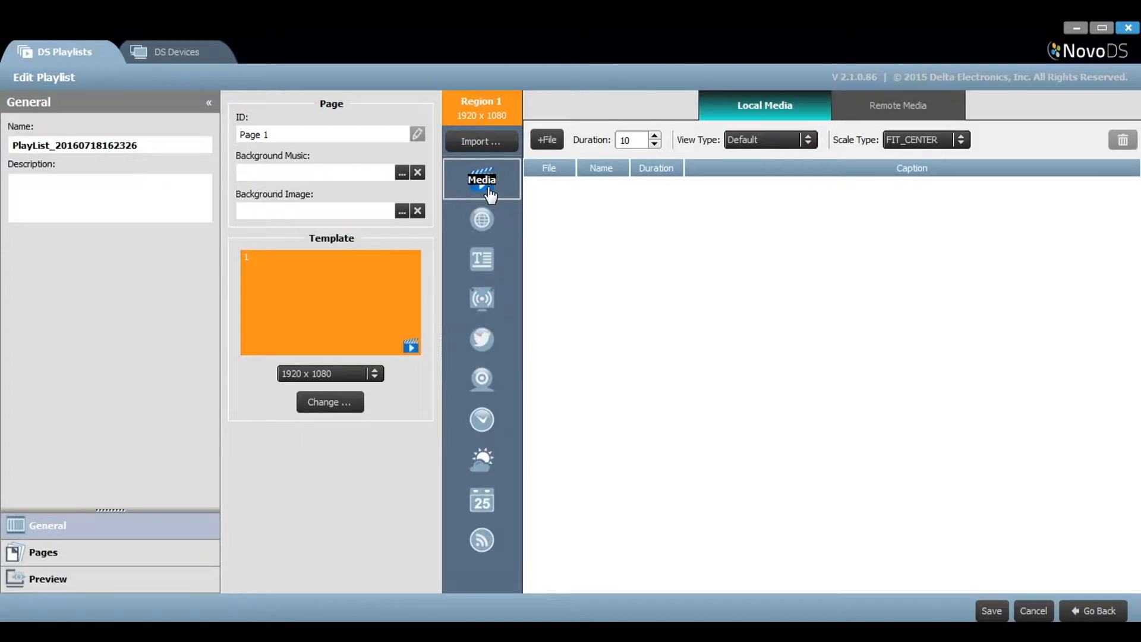
pyautogui.moveTo(805, 119)
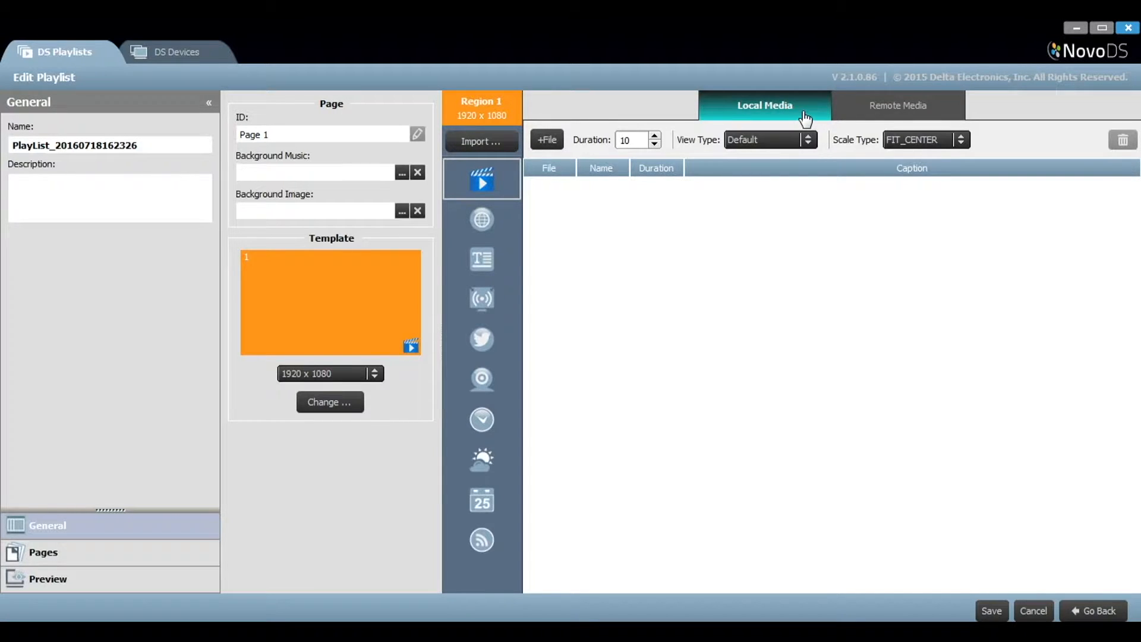
pyautogui.moveTo(884, 116)
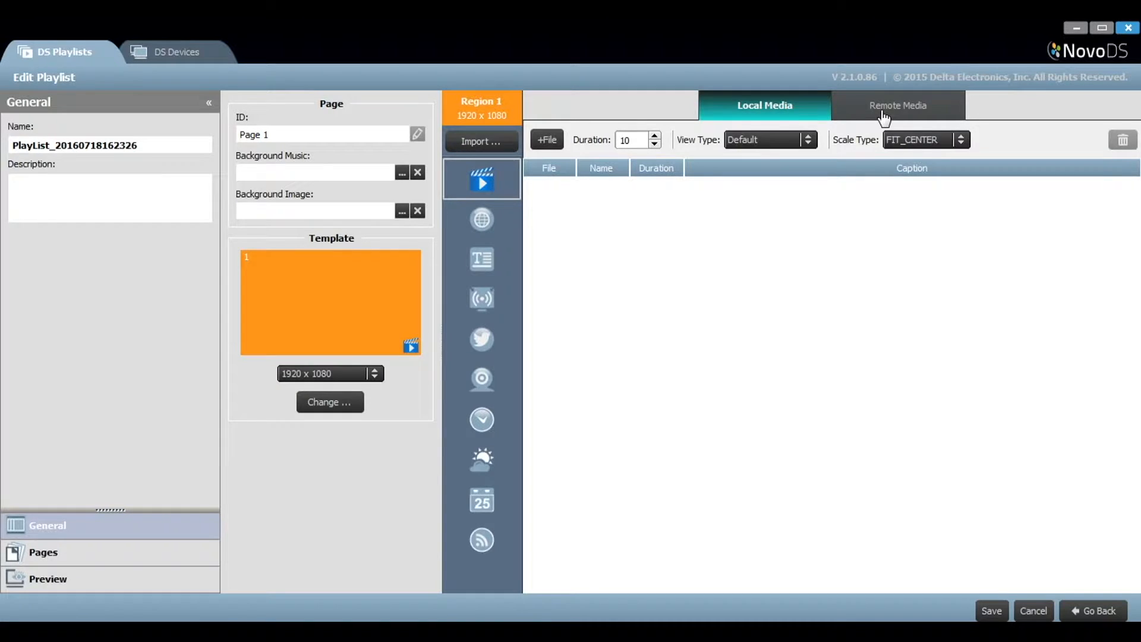
# Show the Remote Media source settings for the region's media
pyautogui.click(897, 106)
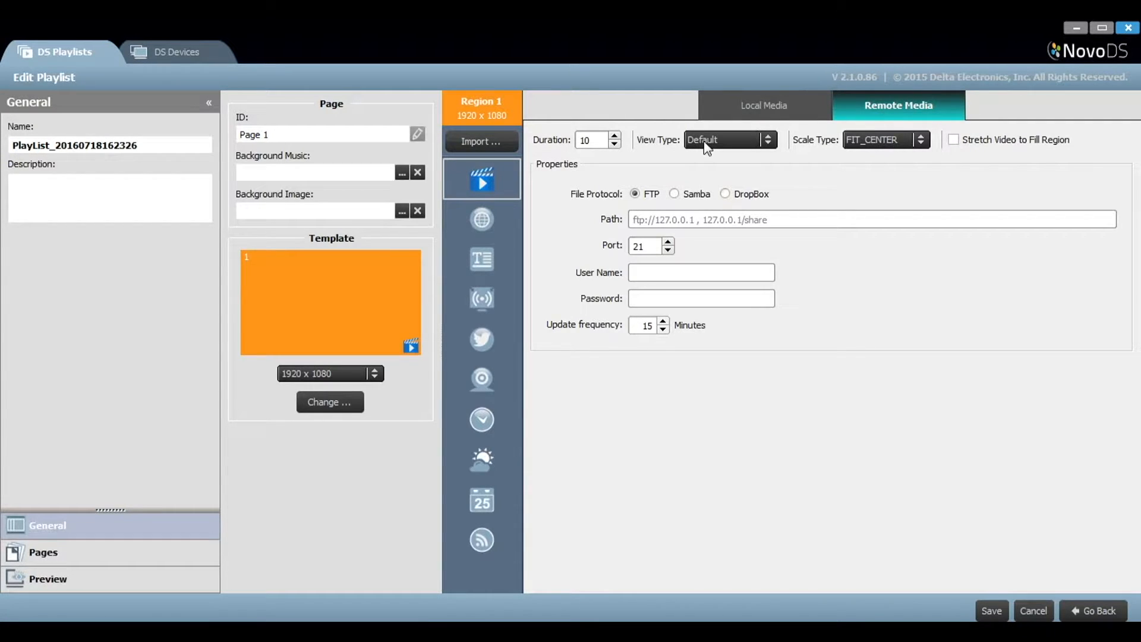
pyautogui.moveTo(836, 155)
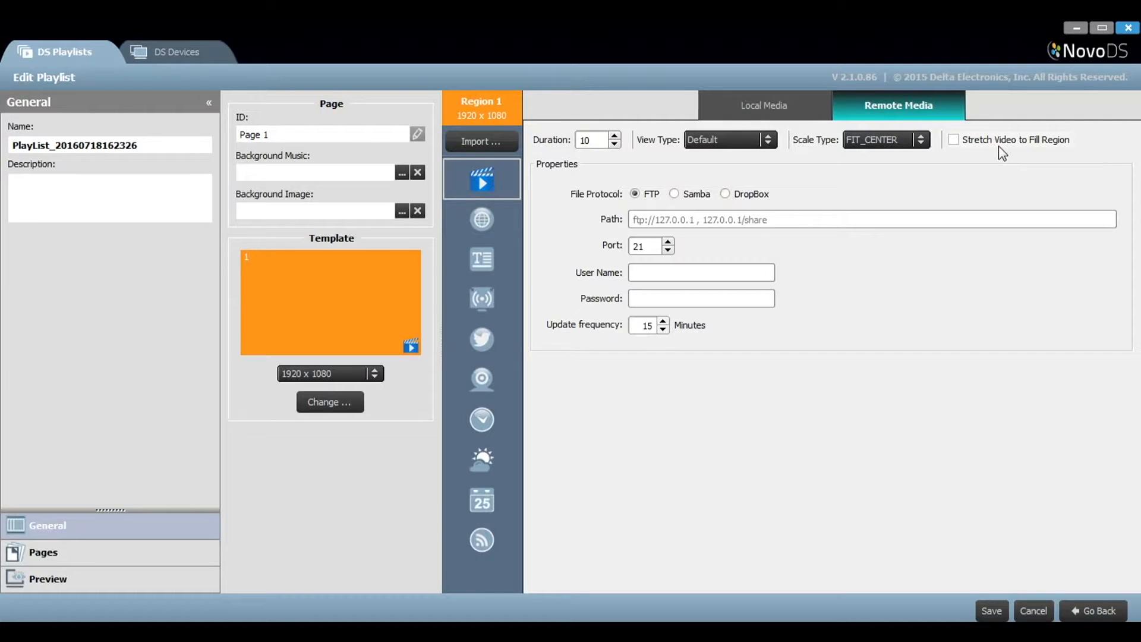
pyautogui.moveTo(573, 172)
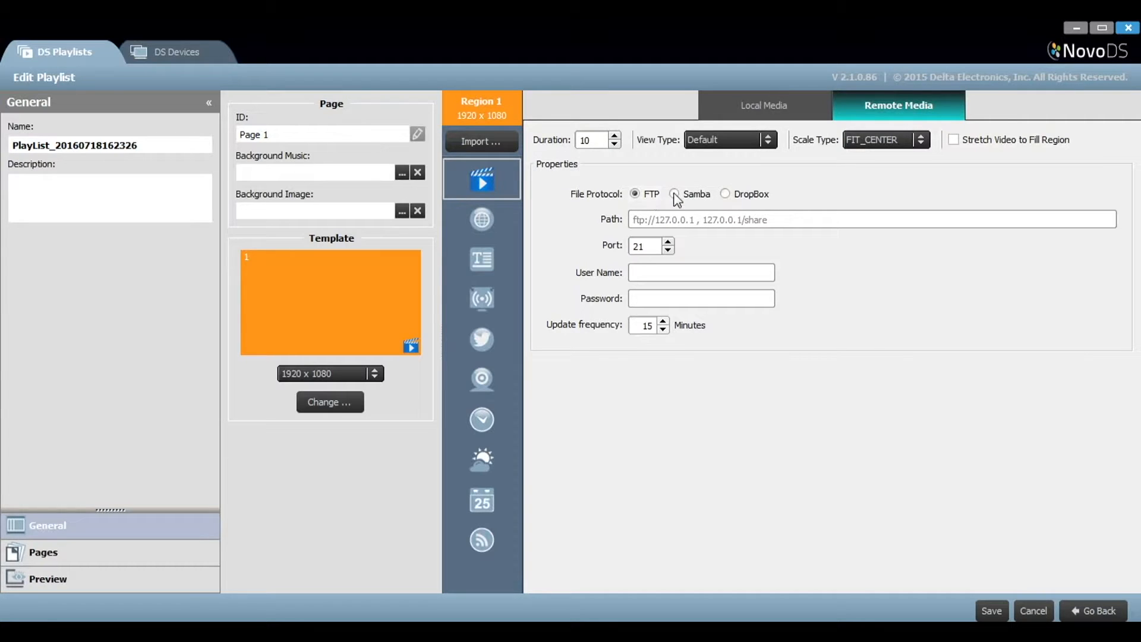
# Look at the Samba and DropBox options, then settle on FTP as the protocol
pyautogui.click(673, 194)
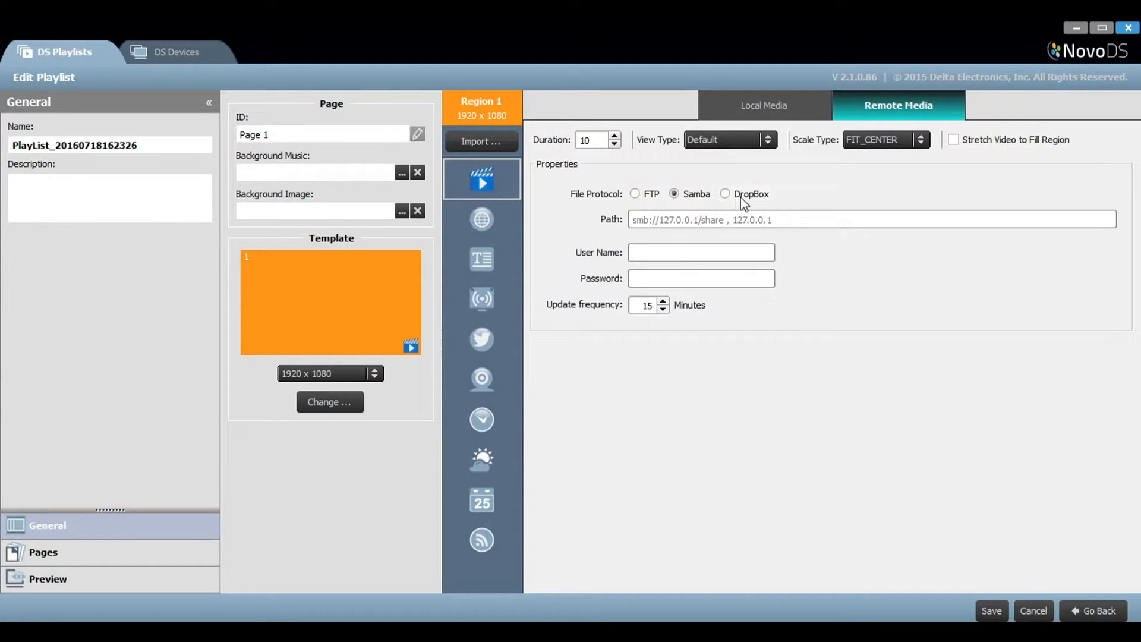
pyautogui.click(725, 194)
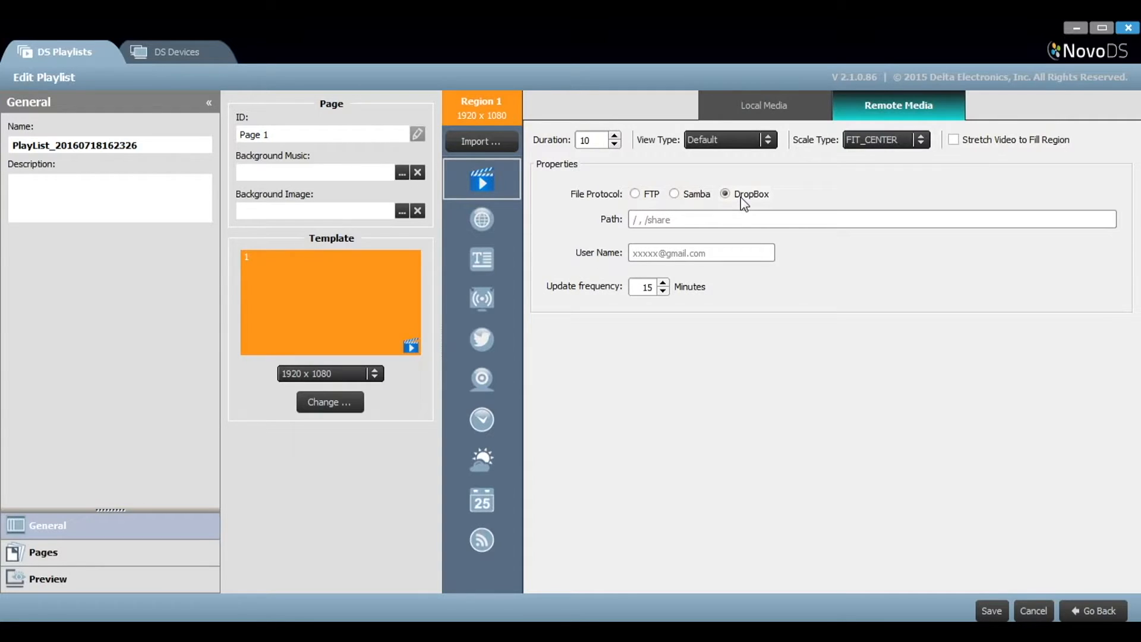
pyautogui.click(635, 194)
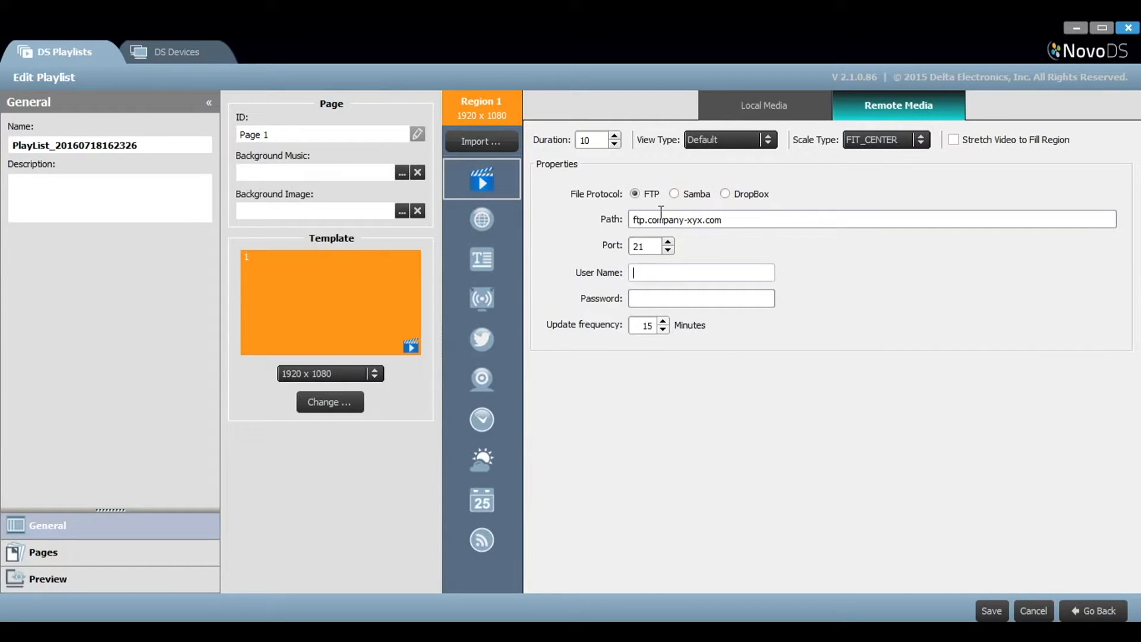
# Enter FTP user name 'kevin' and password, then save the playlist and confirm
pyautogui.write('kevin')
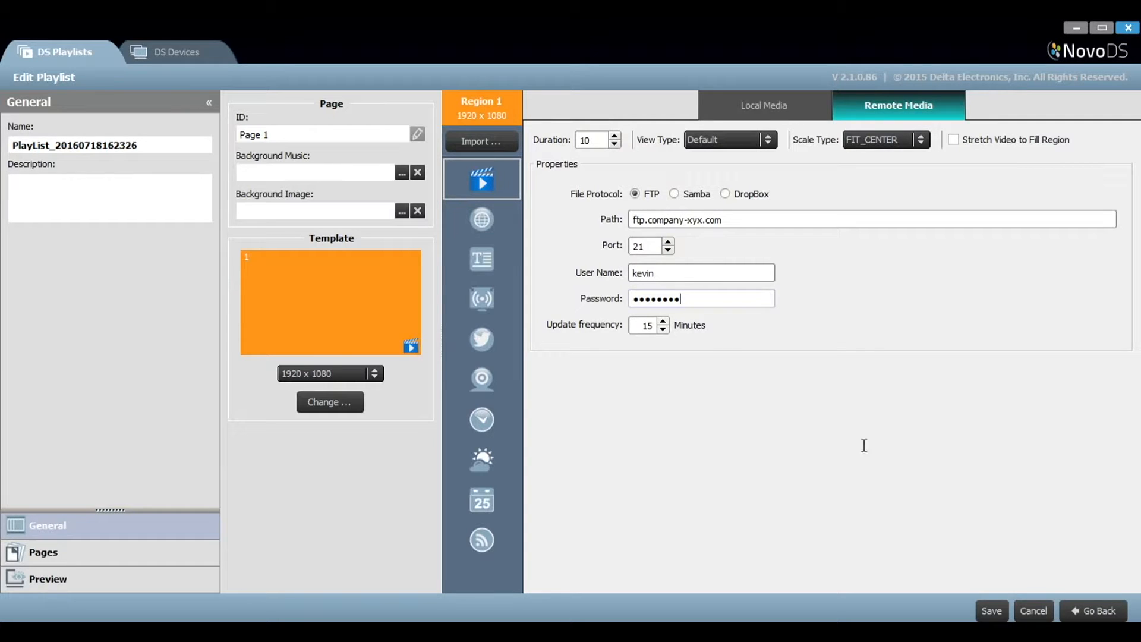
pyautogui.click(991, 610)
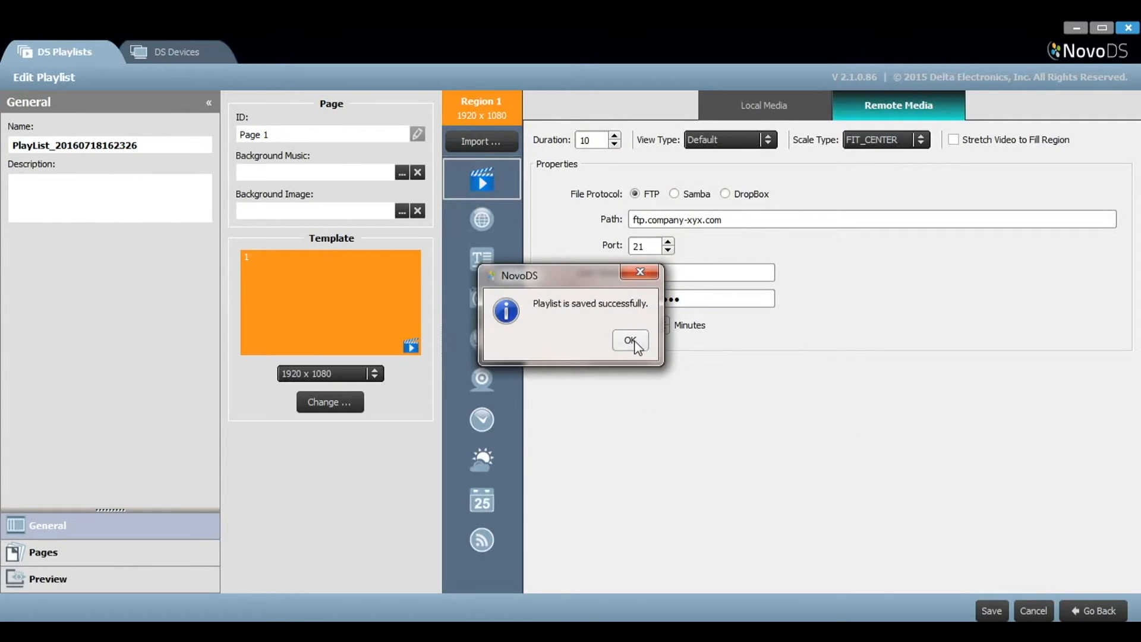
pyautogui.click(629, 341)
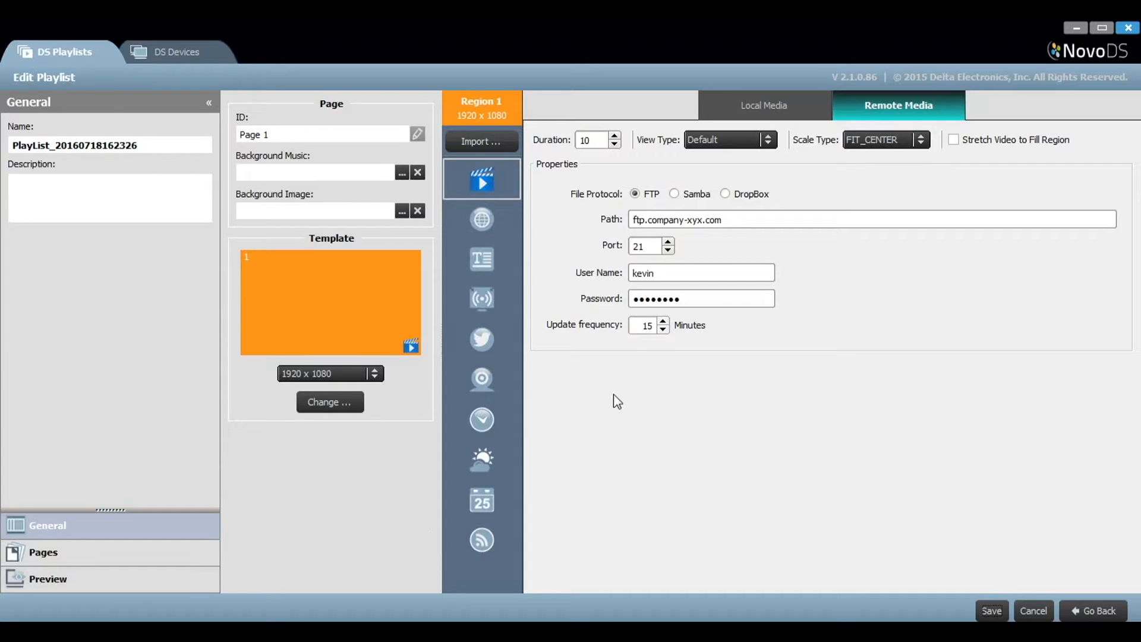
pyautogui.click(645, 299)
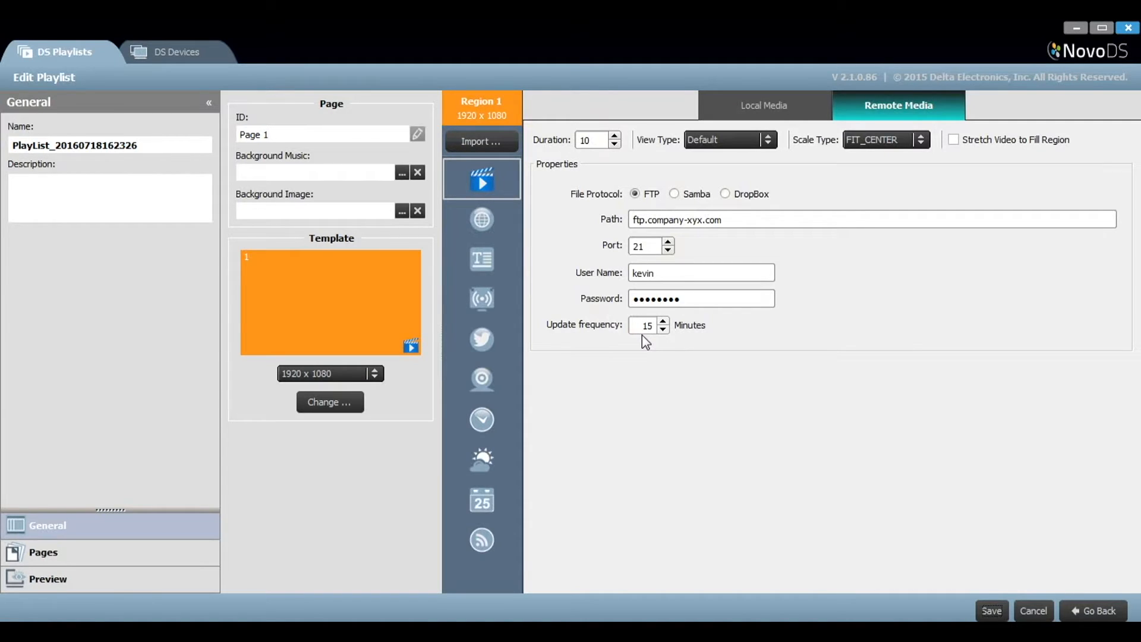
# Connect the playlist preview to the display at IP 192.168.29.250
pyautogui.click(48, 579)
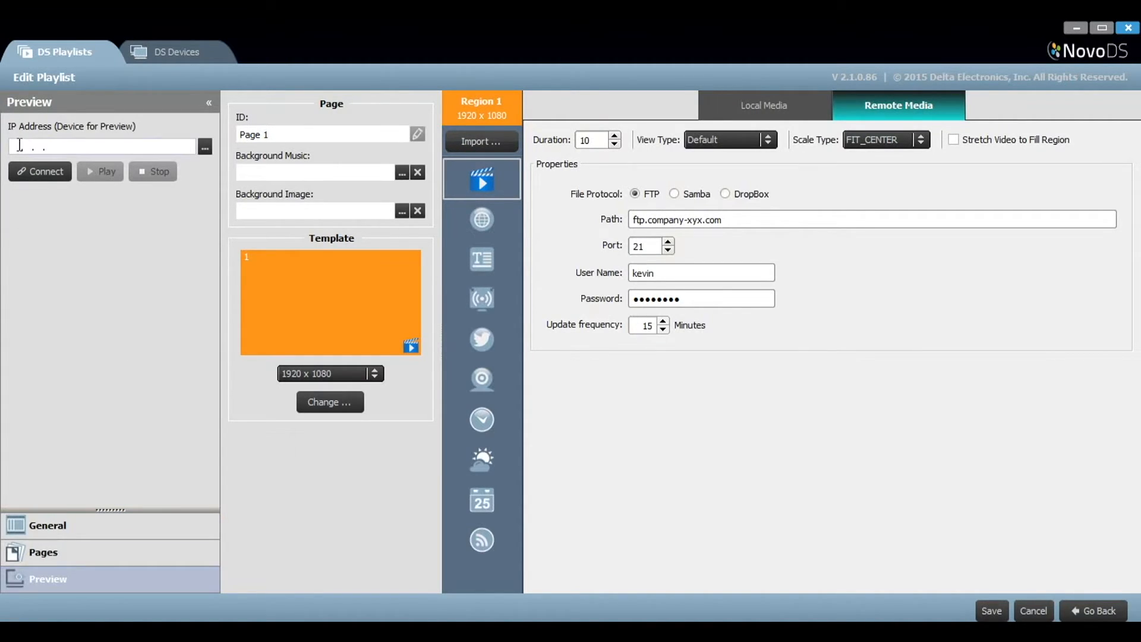
pyautogui.write('192.168.29 .250')
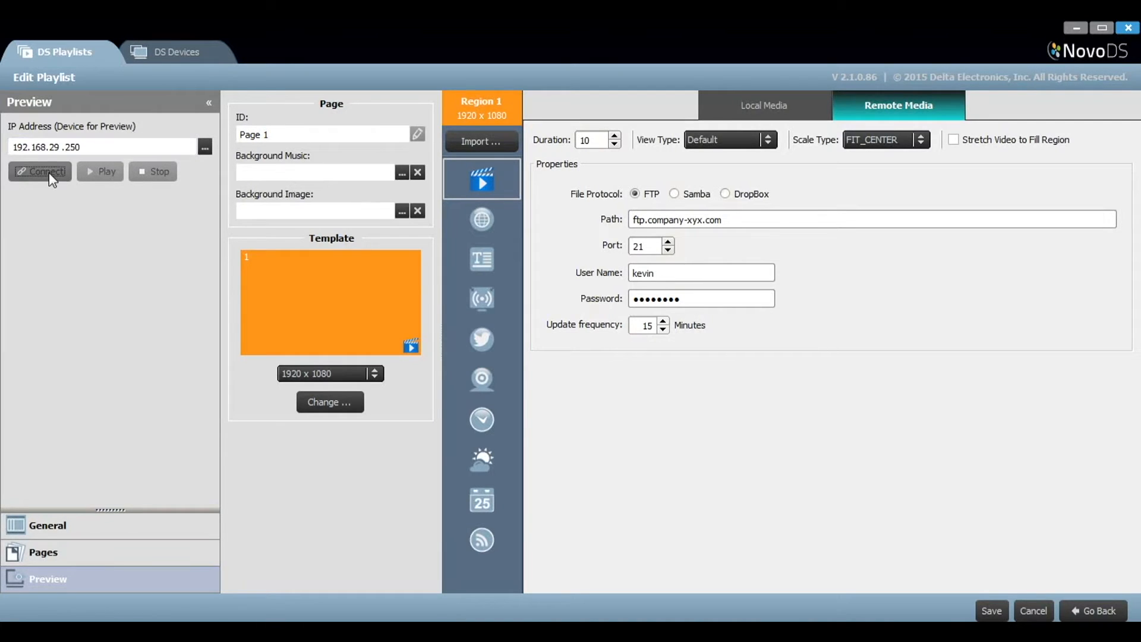
pyautogui.click(39, 171)
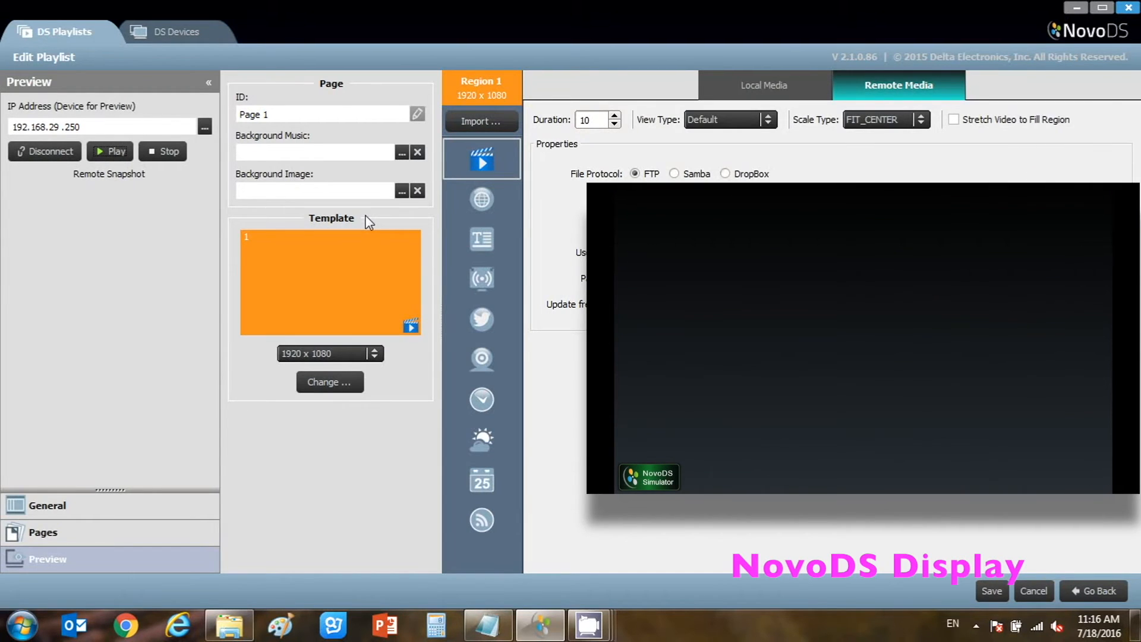
# Play the playlist on the connected display to show the remote FTP images
pyautogui.click(108, 152)
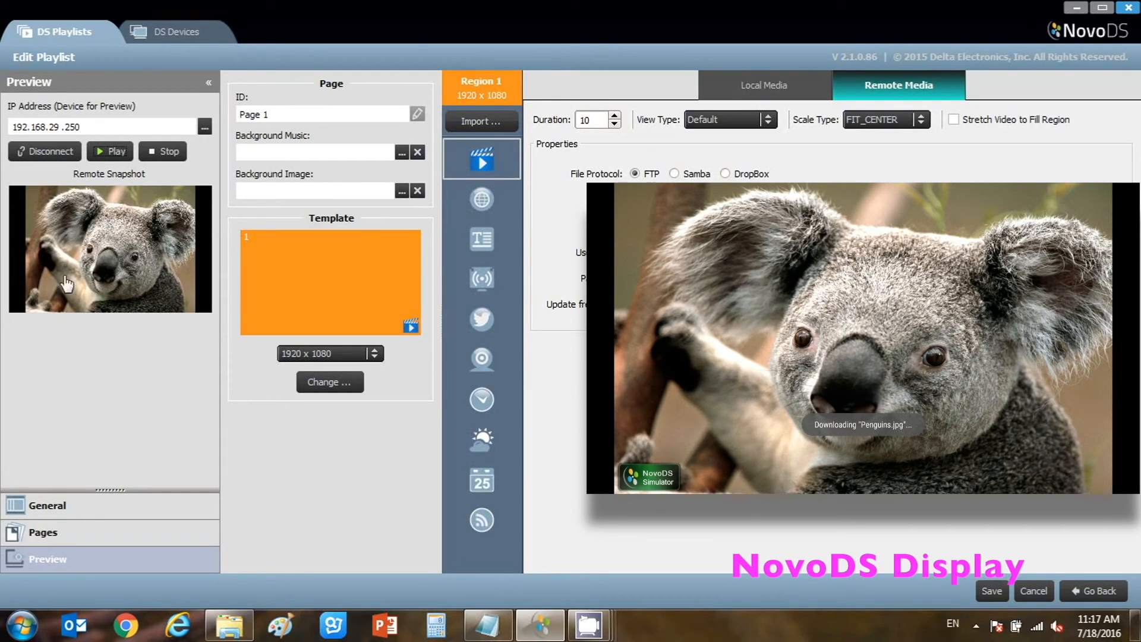
pyautogui.moveTo(156, 321)
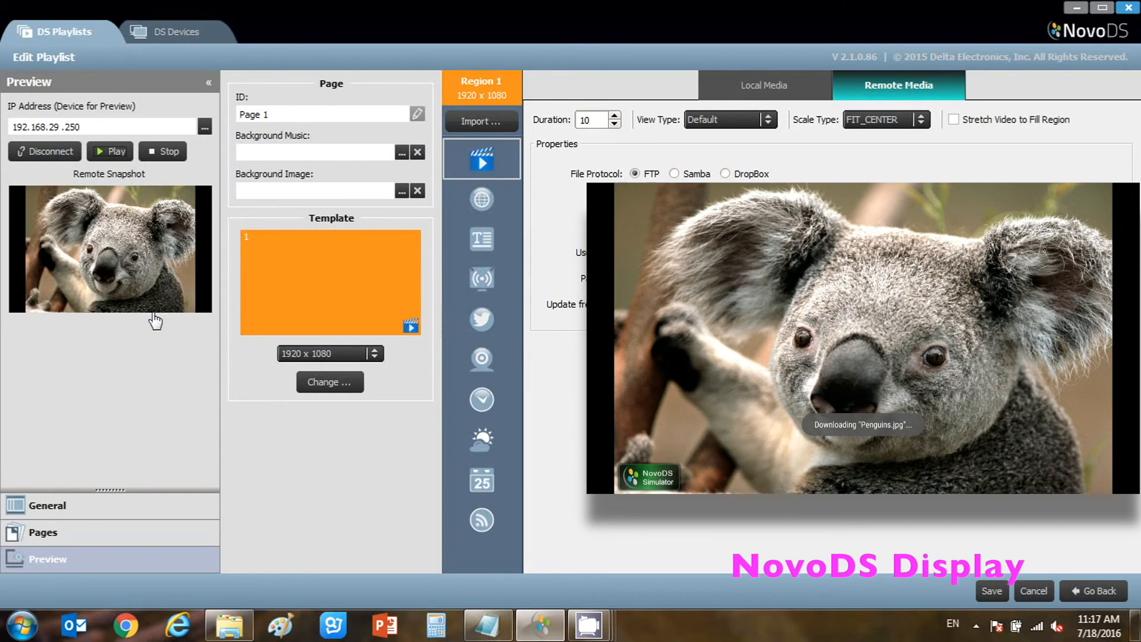